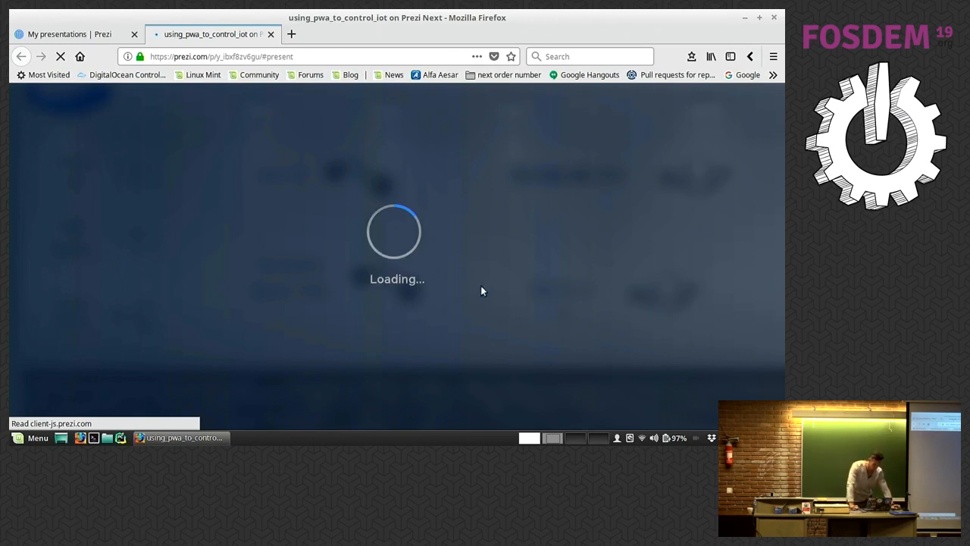
mouse_move(450, 276)
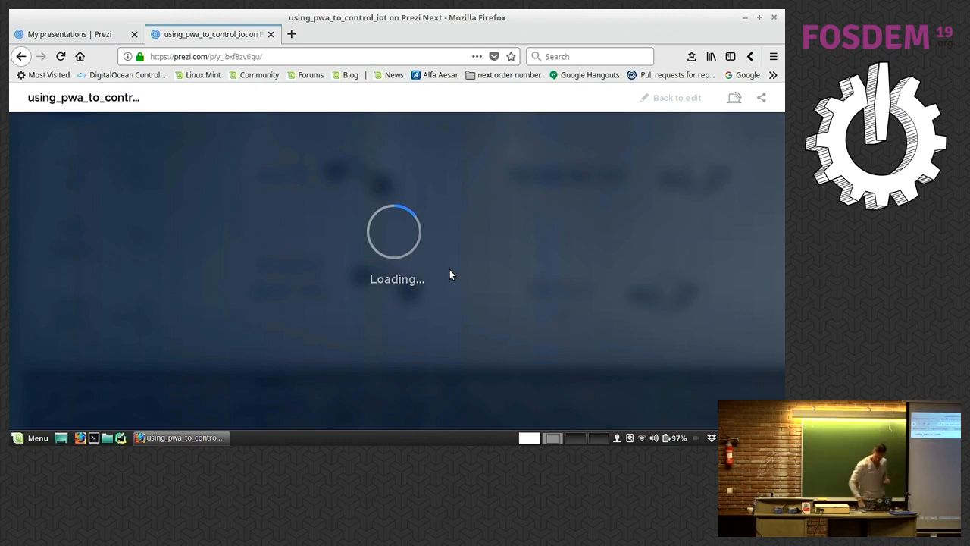
mouse_move(641, 438)
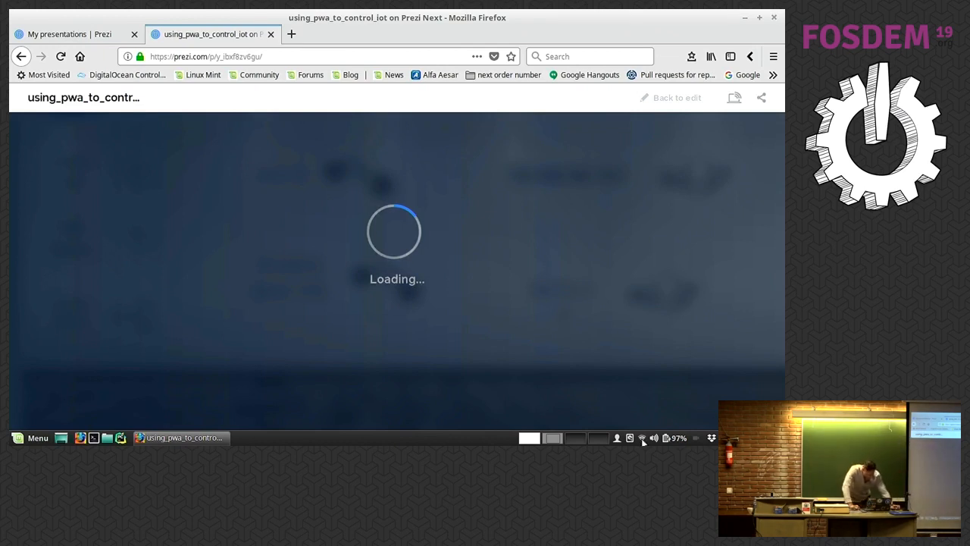
Step: Connect the laptop to the FOSDEM wireless network instead of FOSDEM-legacy using the Mint applet
left_click(640, 438)
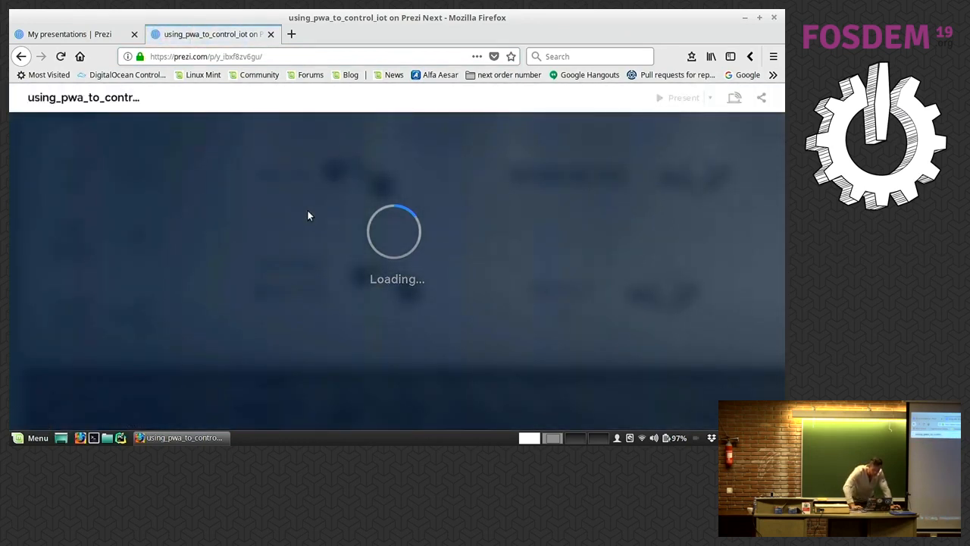
mouse_move(316, 219)
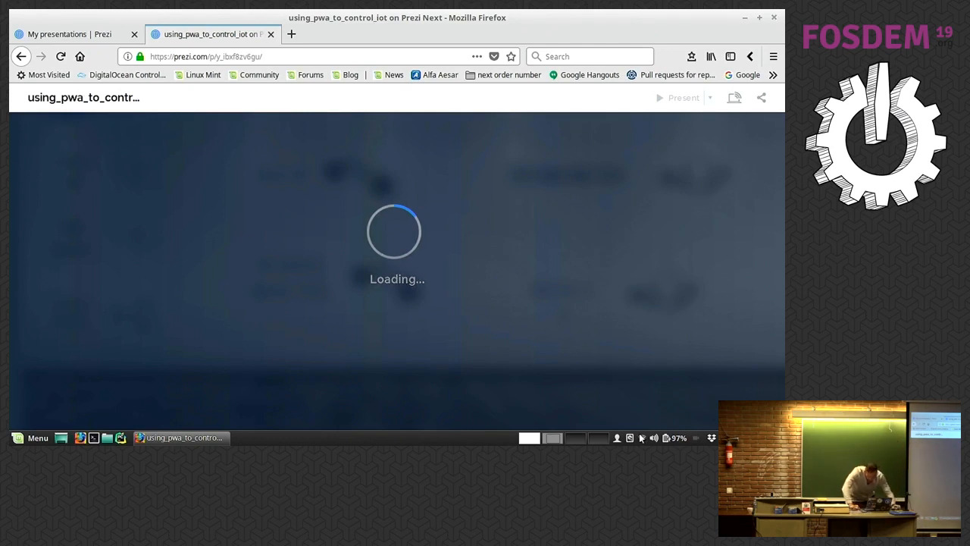
left_click(642, 438)
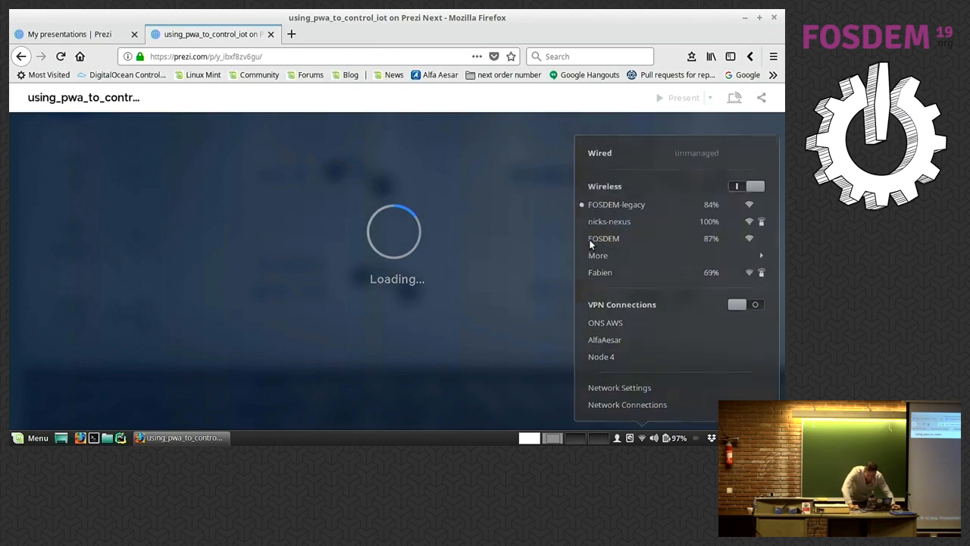
left_click(303, 56)
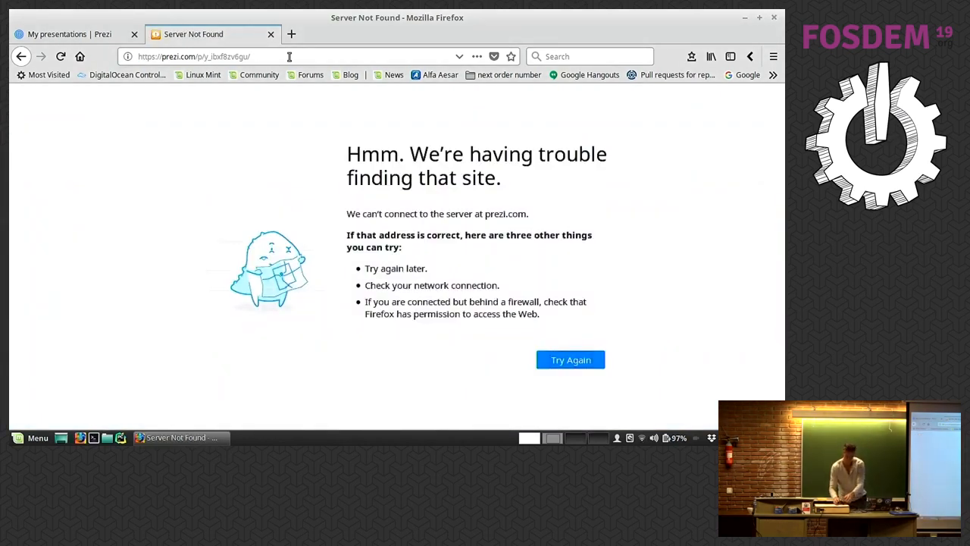
Step: Reload the Prezi URL in Firefox and confirm FOSDEM is the connected Wi-Fi network
left_click(288, 57)
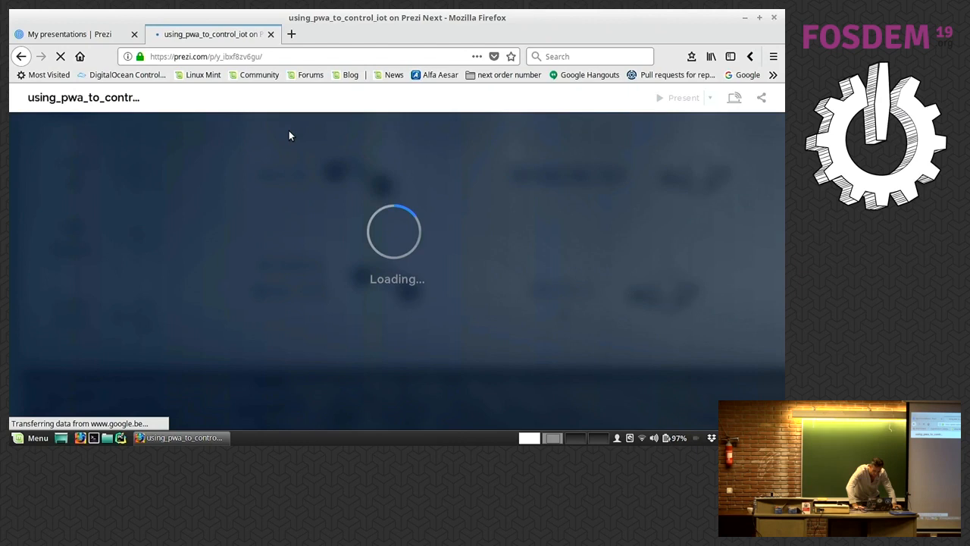
mouse_move(277, 75)
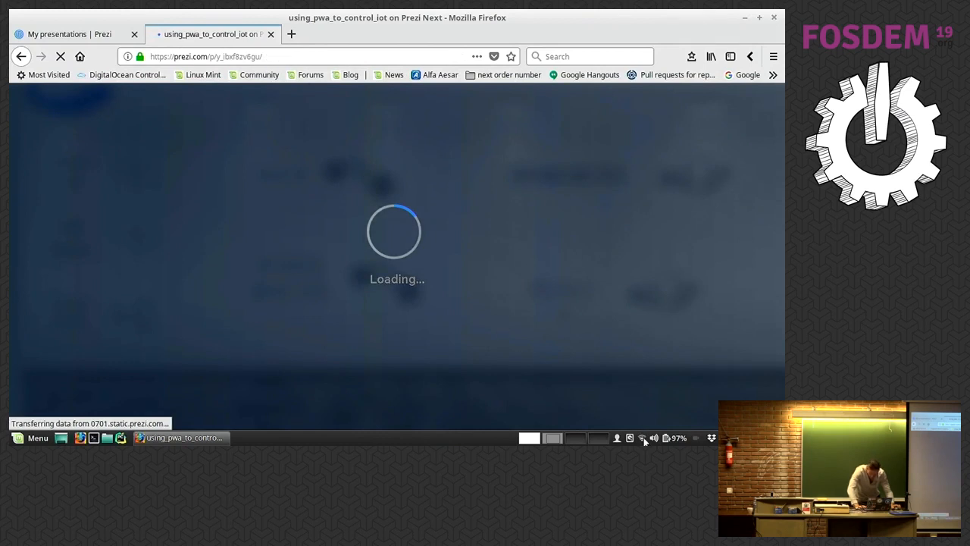
left_click(641, 438)
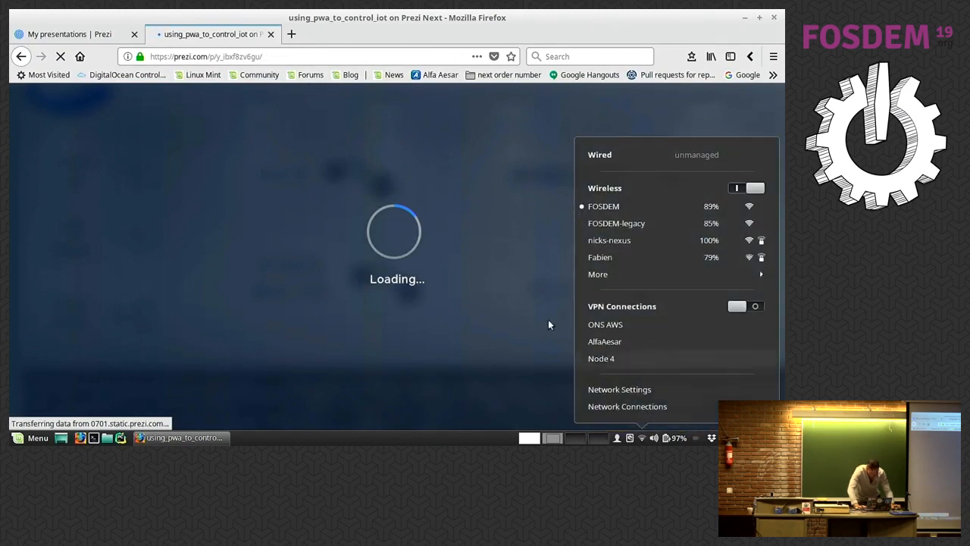
mouse_move(339, 56)
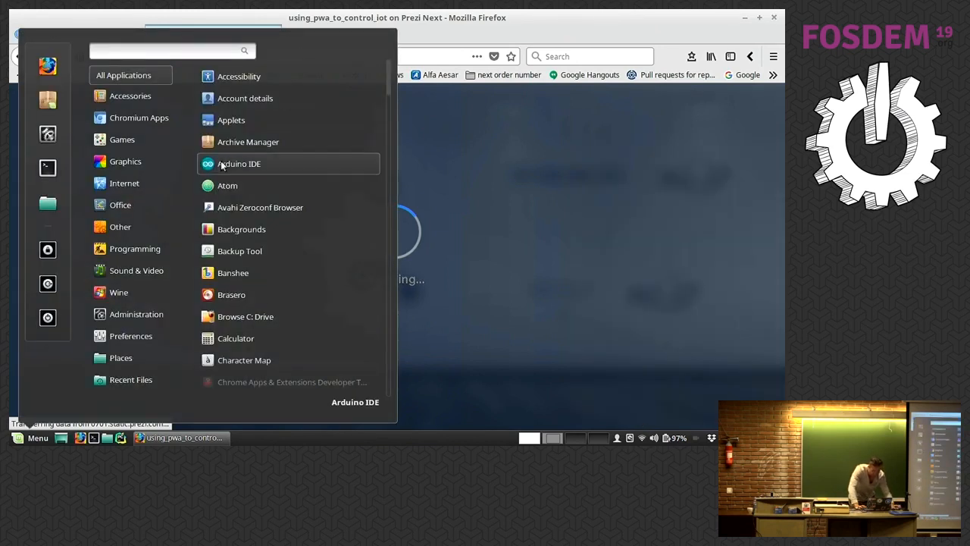
Step: Launch the Nemo file manager from the Menu, showing the Home folder
left_click(130, 379)
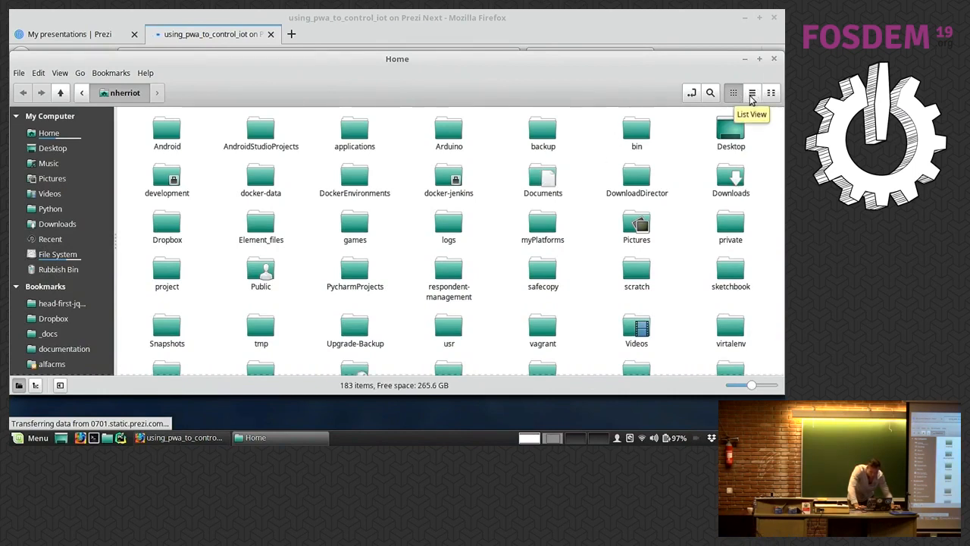
Step: Show Downloads in list view and select PWA-to-control-IoT.pdf
left_click(751, 93)
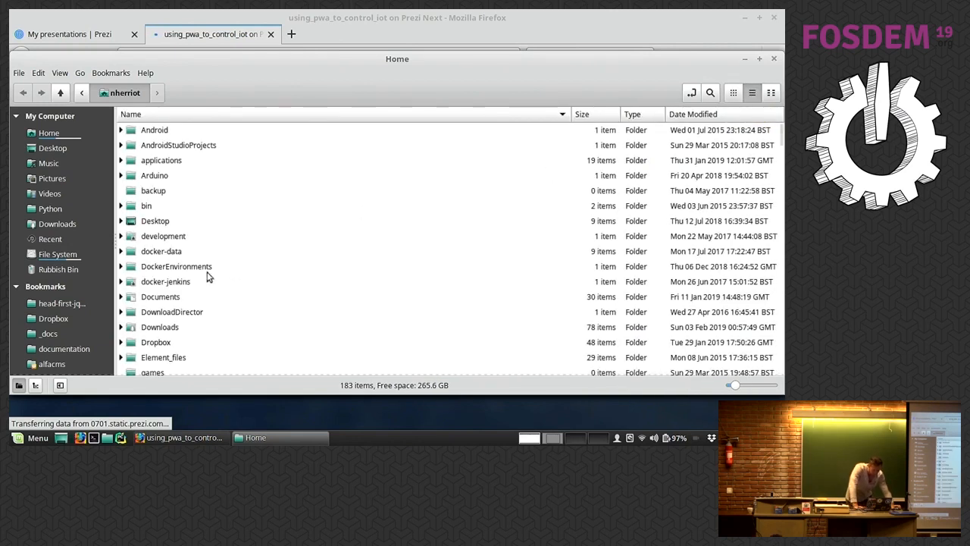
mouse_move(151, 282)
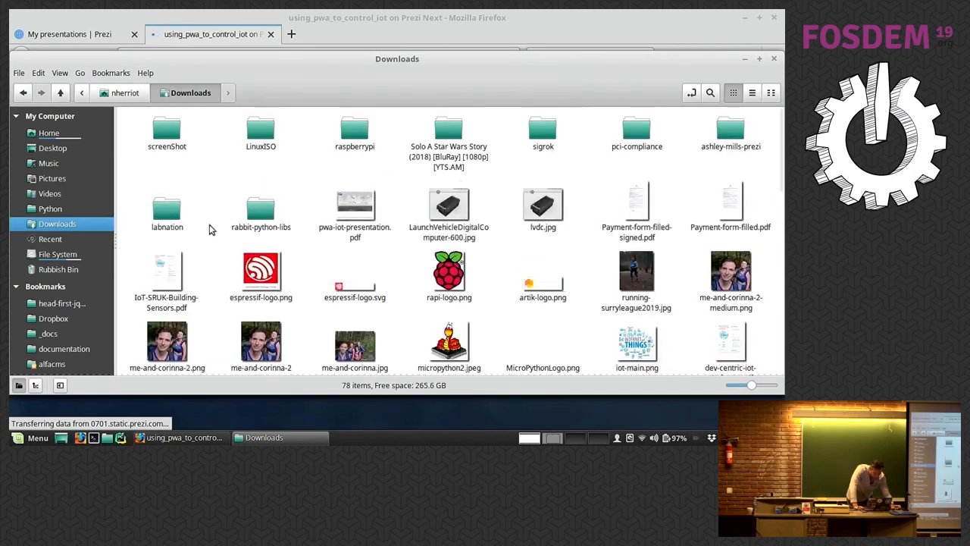
left_click(751, 92)
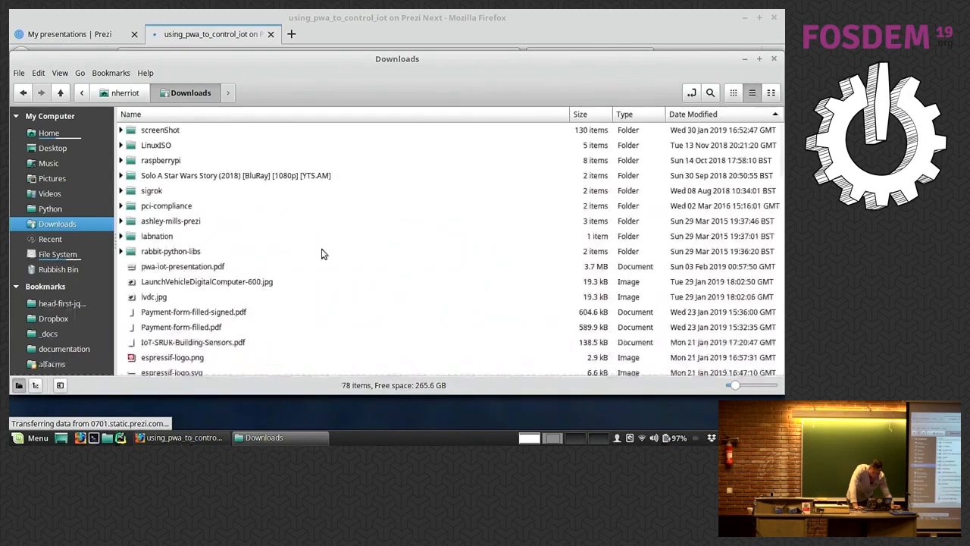
scroll("down", 3)
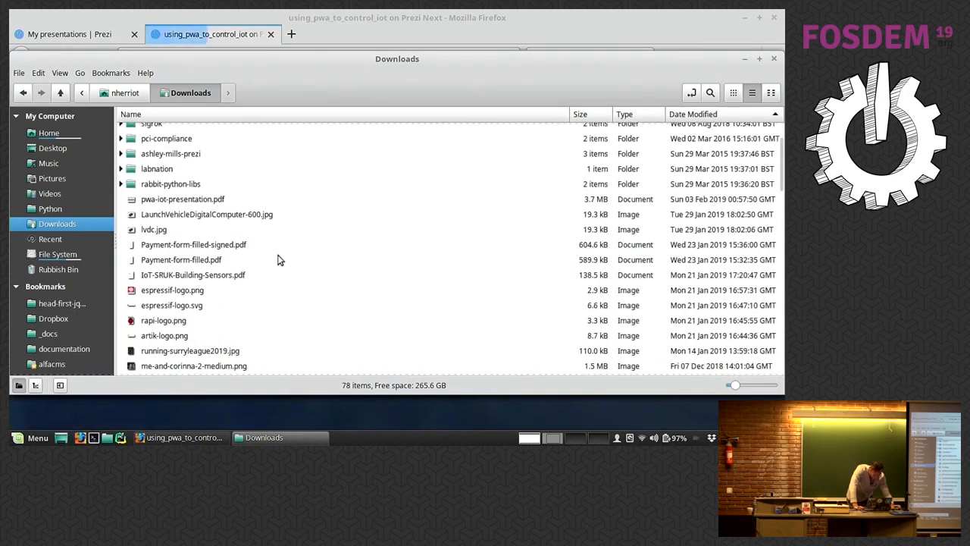
scroll("down", 3)
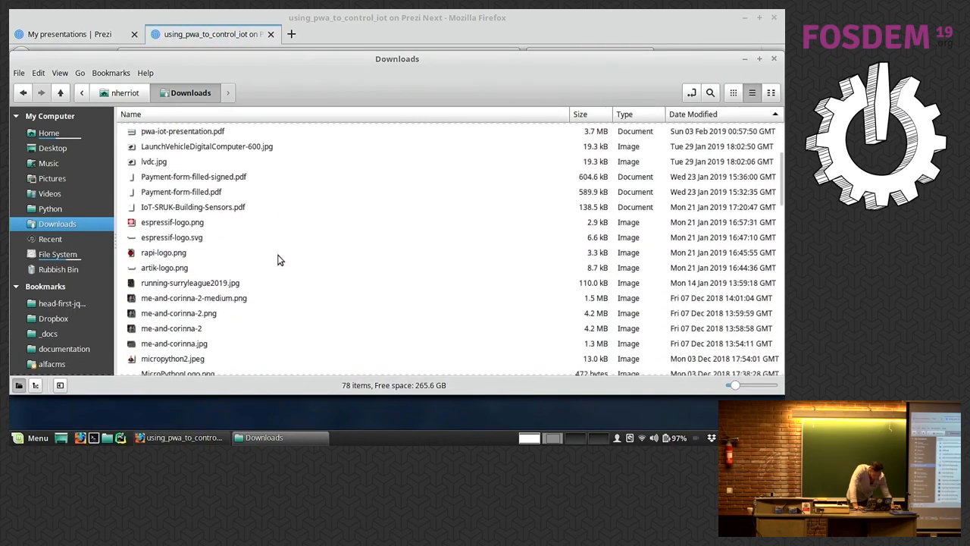
scroll("down", 3)
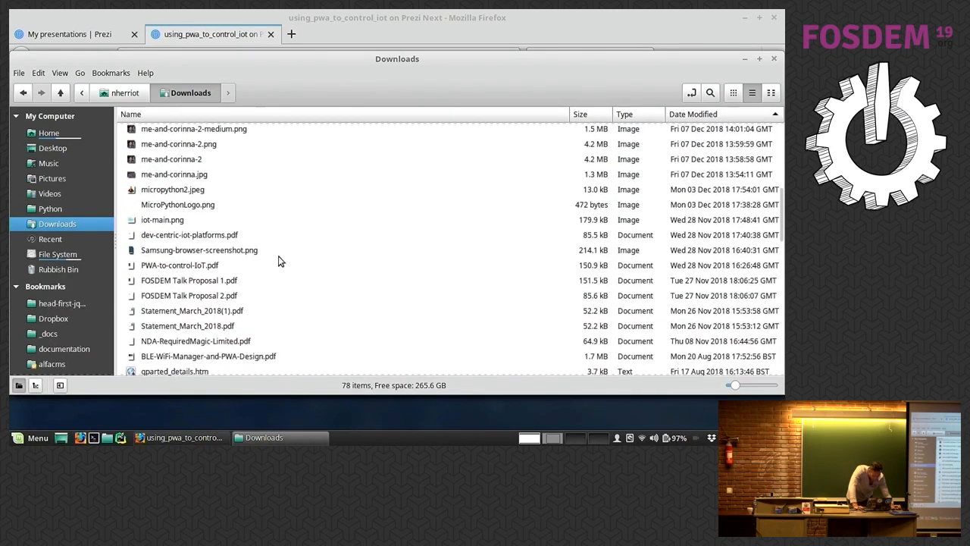
left_click(179, 264)
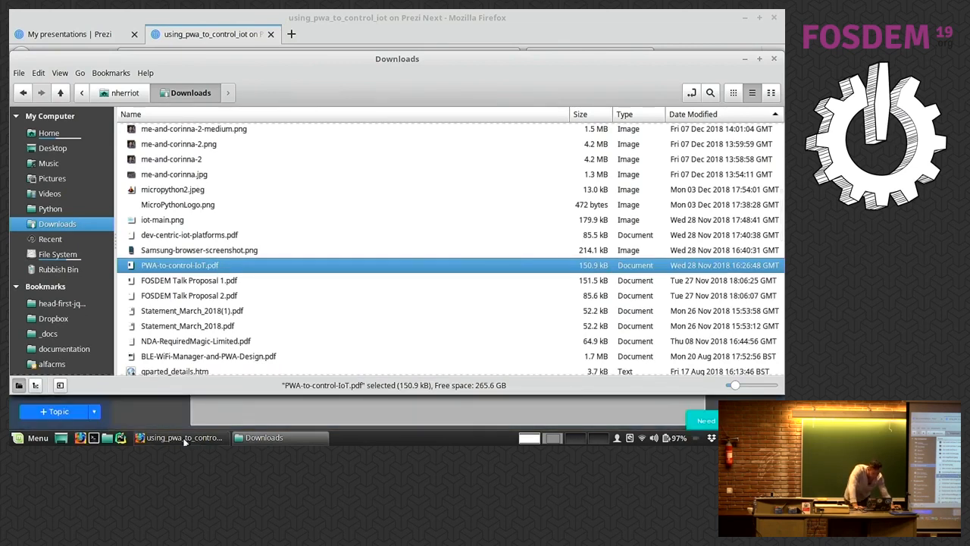
Step: Return to Firefox and start presenting the using_pwa_to_control_iot Prezi
left_click(181, 437)
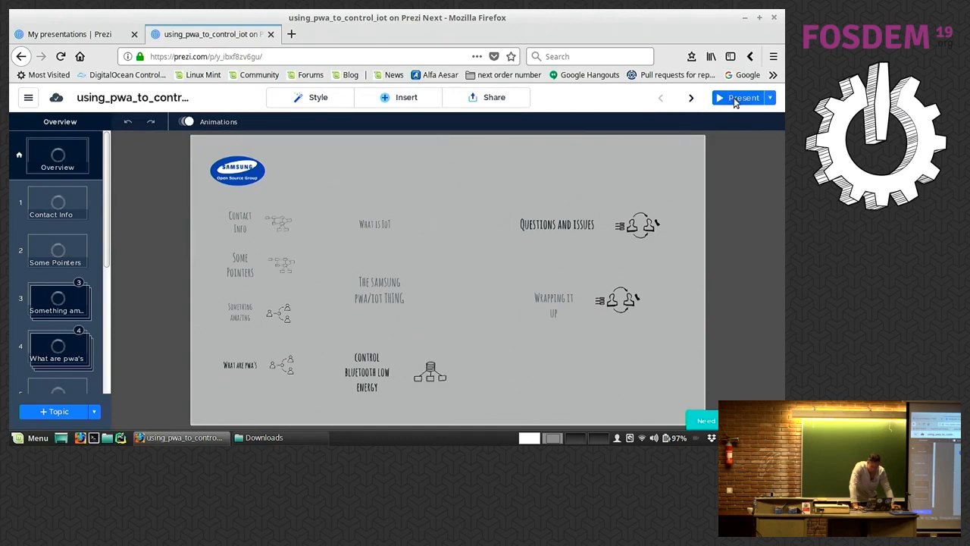
left_click(739, 97)
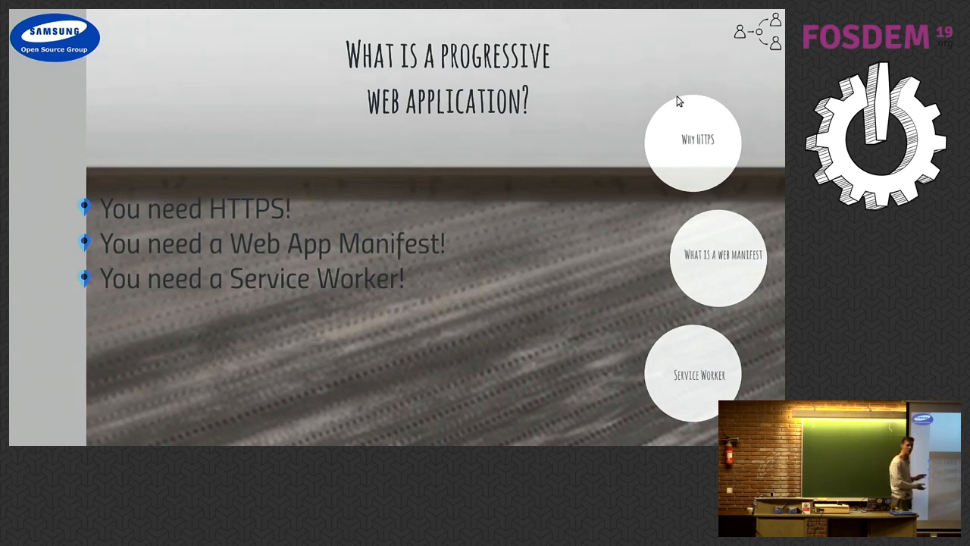
Step: Move the Prezi from the progressive web application slide to the How it Works diagram
left_click(694, 142)
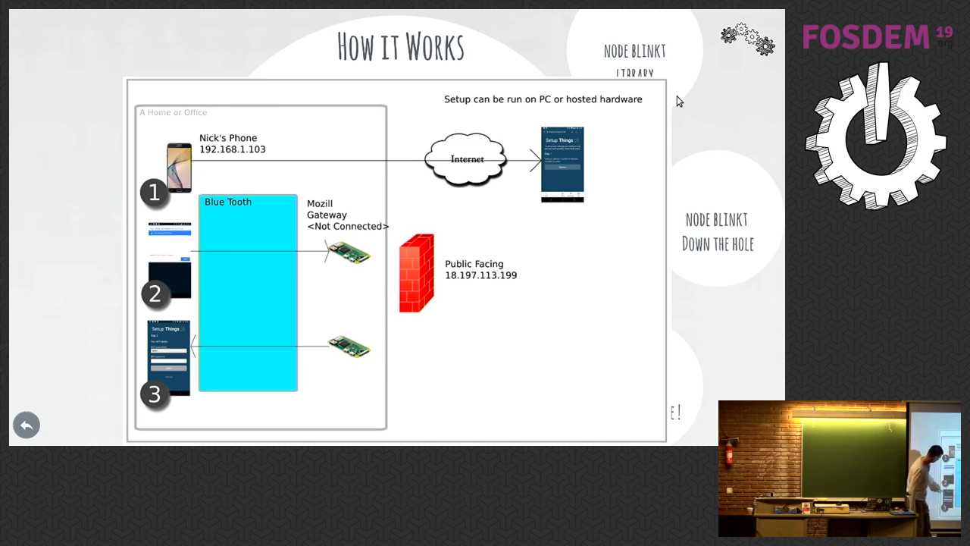
Step: Advance from How it Works to the 'sequence 2' Bluetooth pairing slide
key("Right")
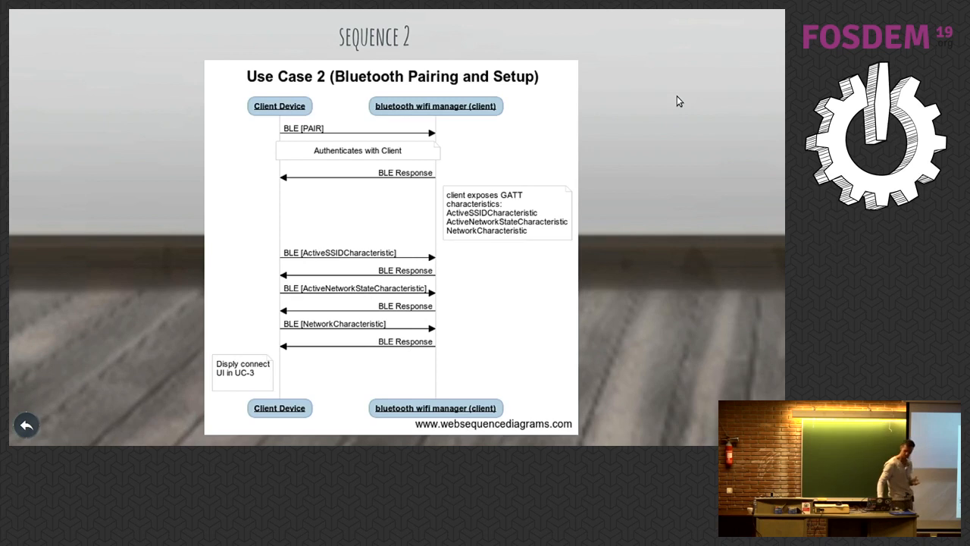
Step: Advance to the 'Sequence 3' slide showing the Use Case 3 SSID diagram
key("Right")
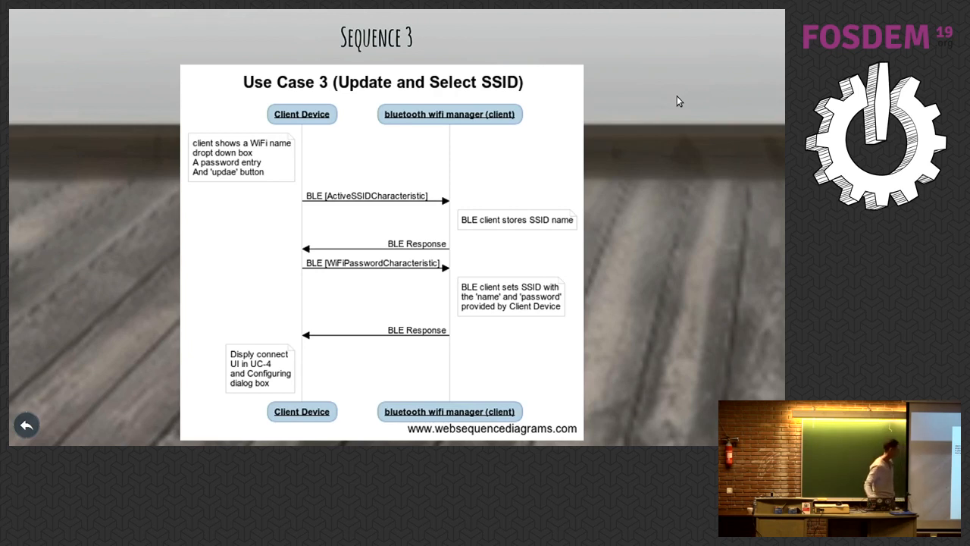
Step: Advance past the Sequence 3 slide and leave Prezi for the phone camera view
key("Right")
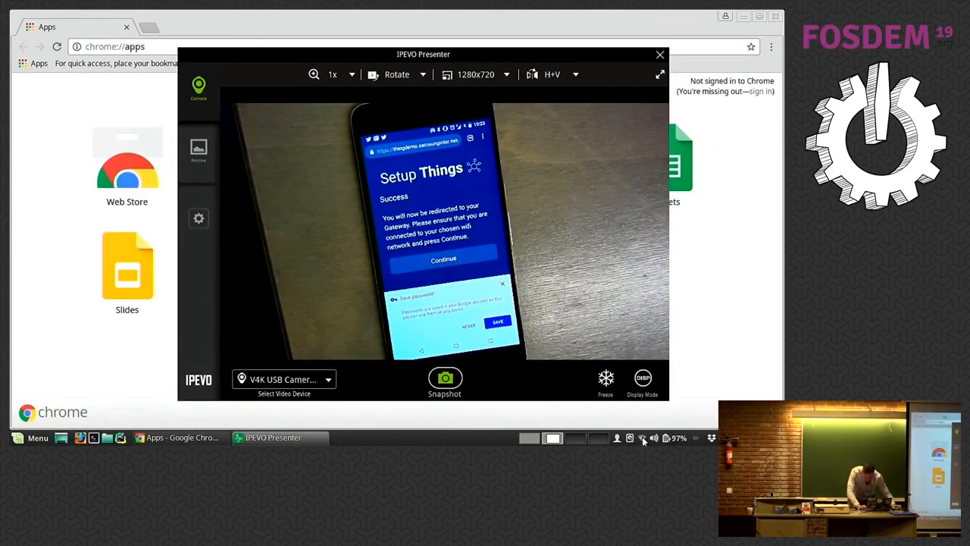
left_click(642, 438)
type("i")
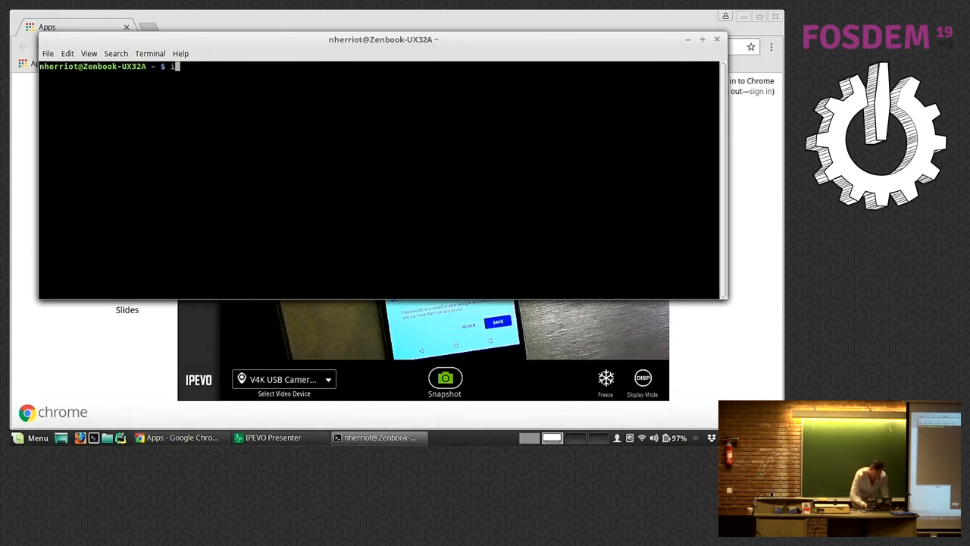
Step: Type 'ifconf' in the terminal to begin checking the network settings
type("fconf")
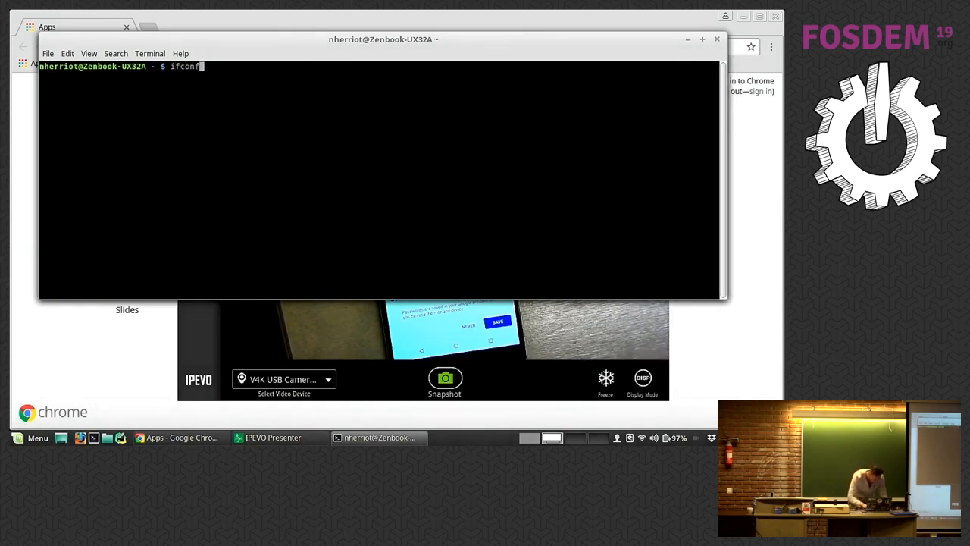
Step: Run ifconfig to show wlan0 at 192.168.43.90, then enter node sto.js and ls -l
key("BackSpace")
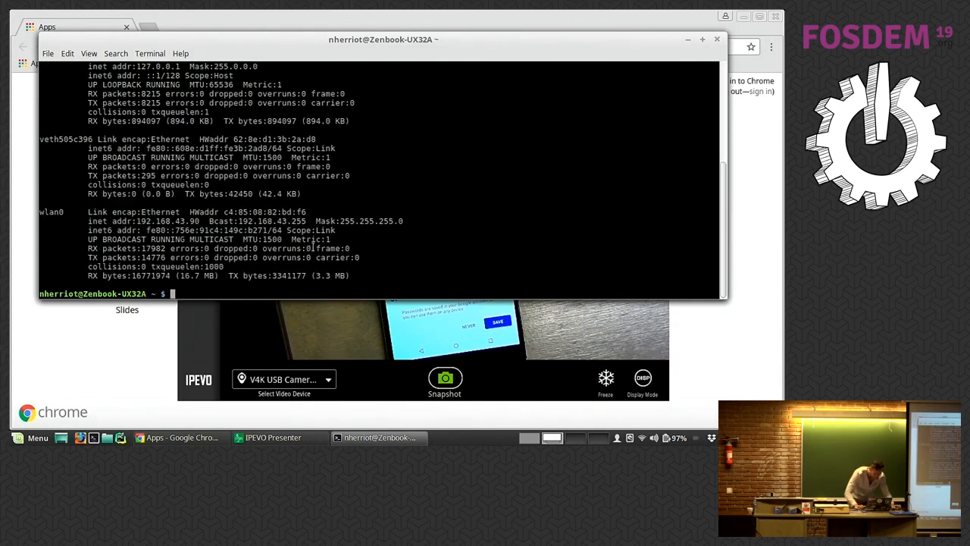
type("ifconfig")
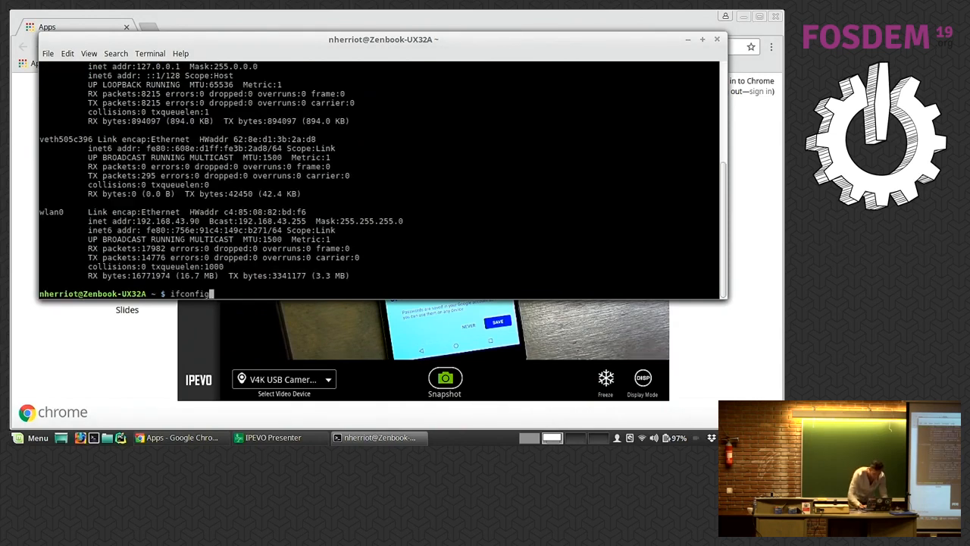
type("node sto.js")
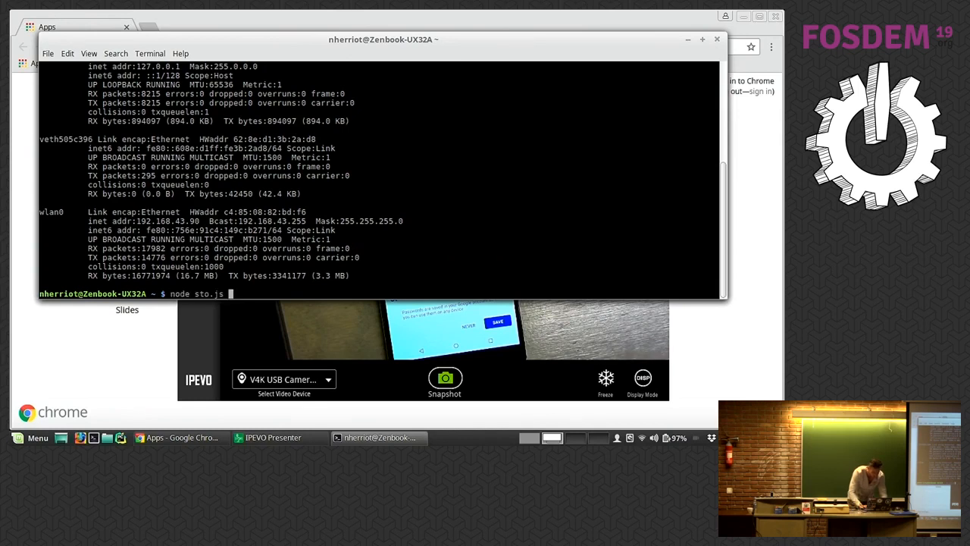
type("ls -l")
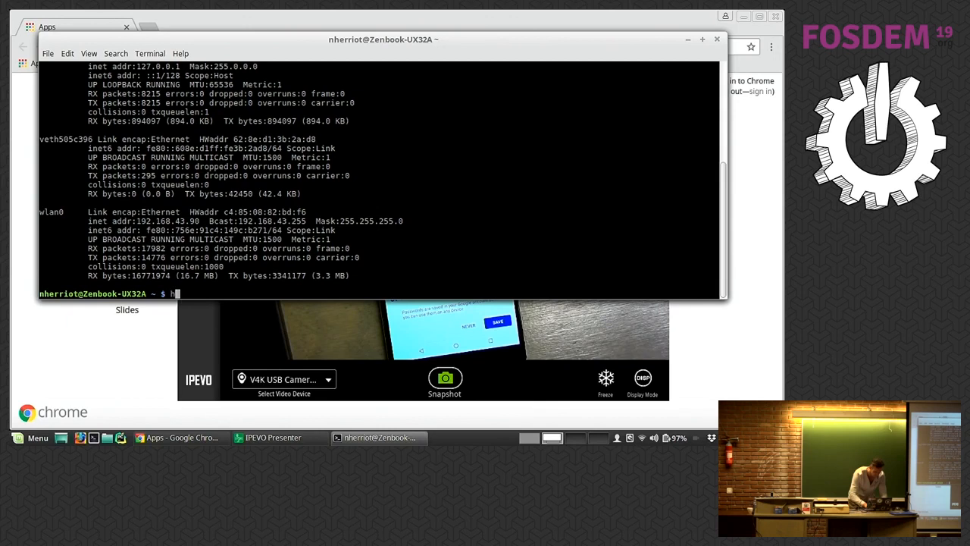
Step: Search shell history with 'history | grep ssh' to find the Pi's address 192.168.43.235
type("istory | g")
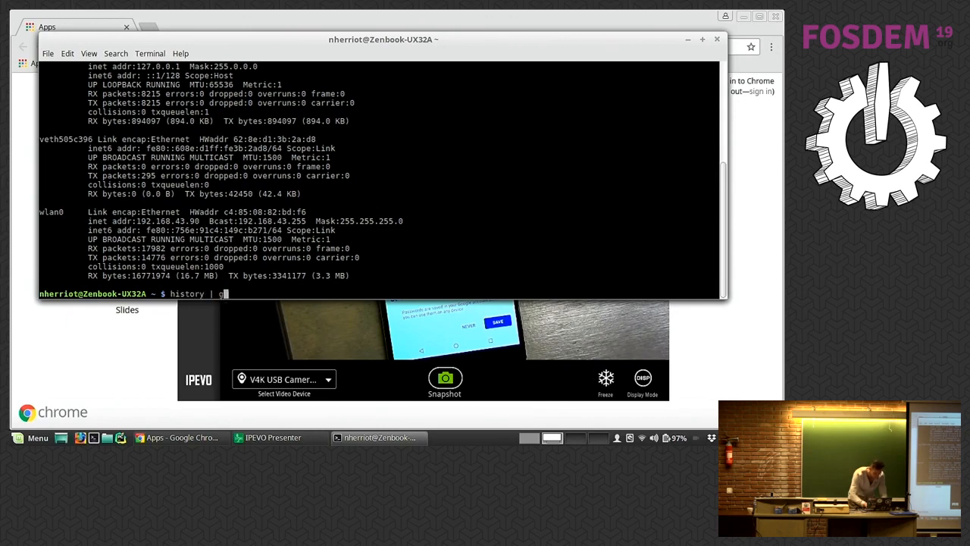
type("rep ssh")
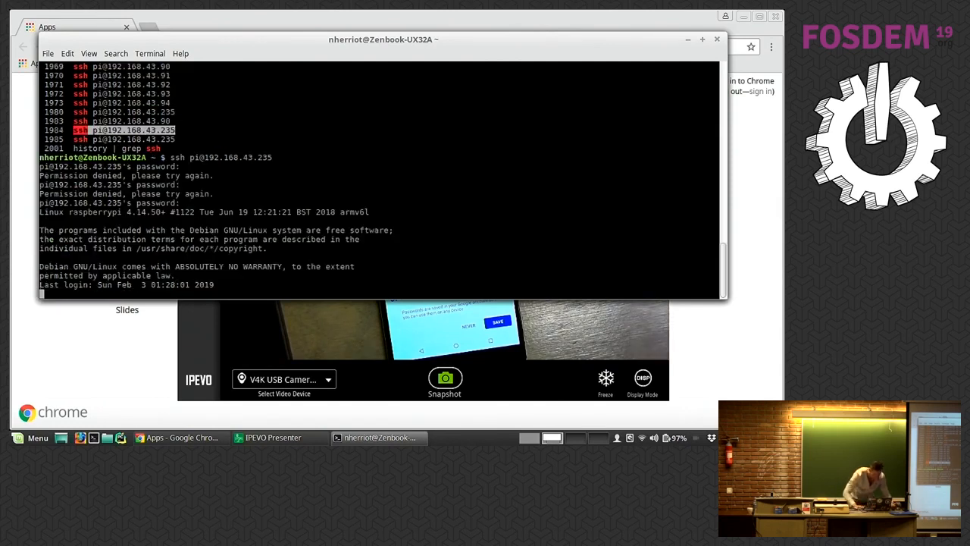
Step: Go to samsung/SamsungIoTblinkt/examples, list its files, and run node rainbow.js
type("cd")
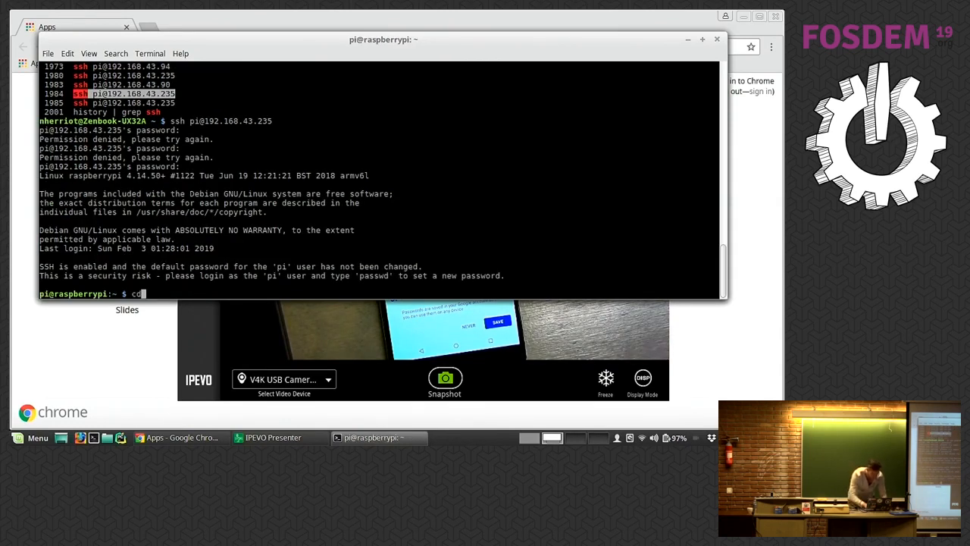
type("samsung/")
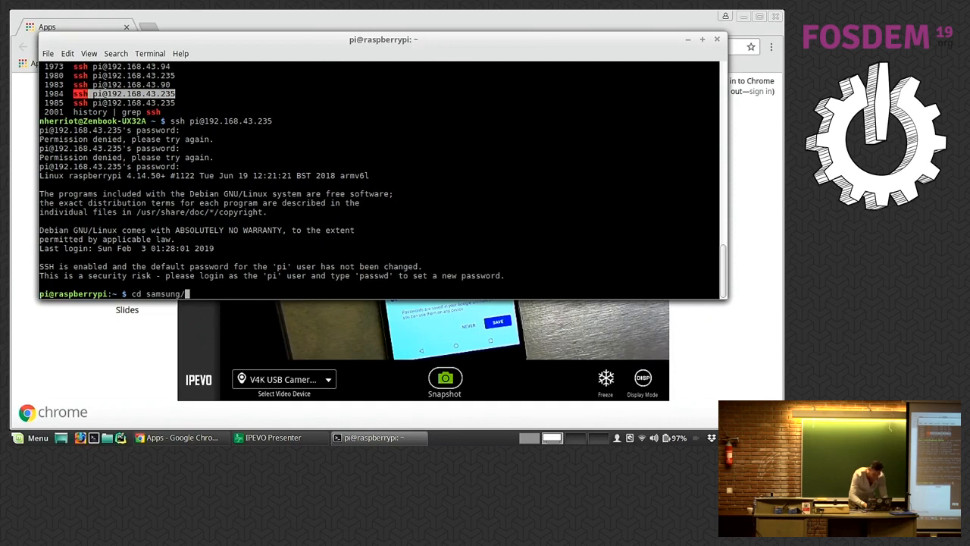
type("SamsungIoTblinkt/examples/")
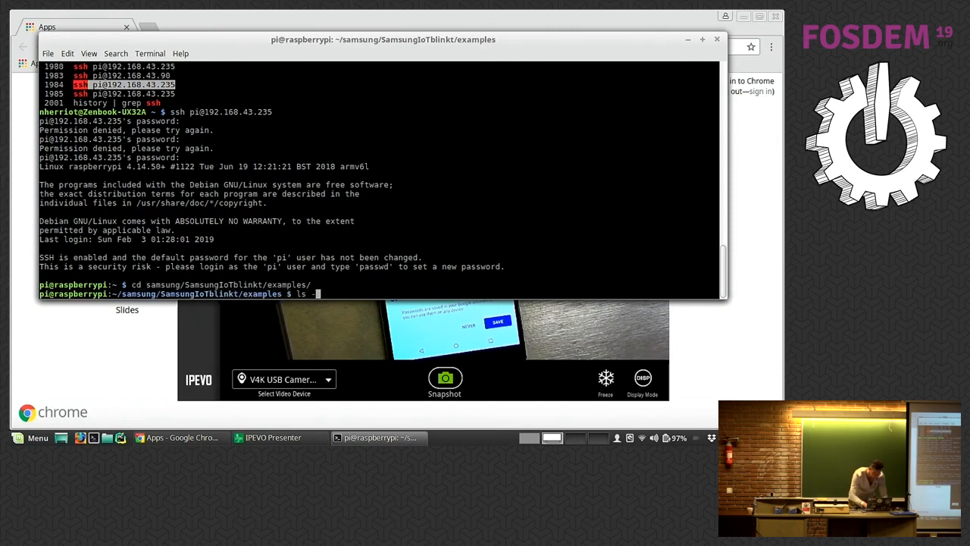
type("ls -l")
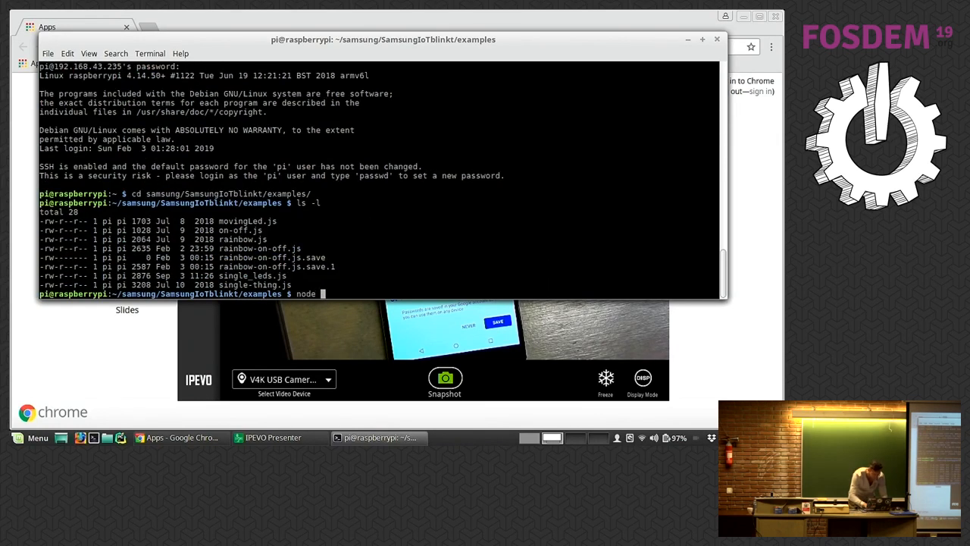
type("raib")
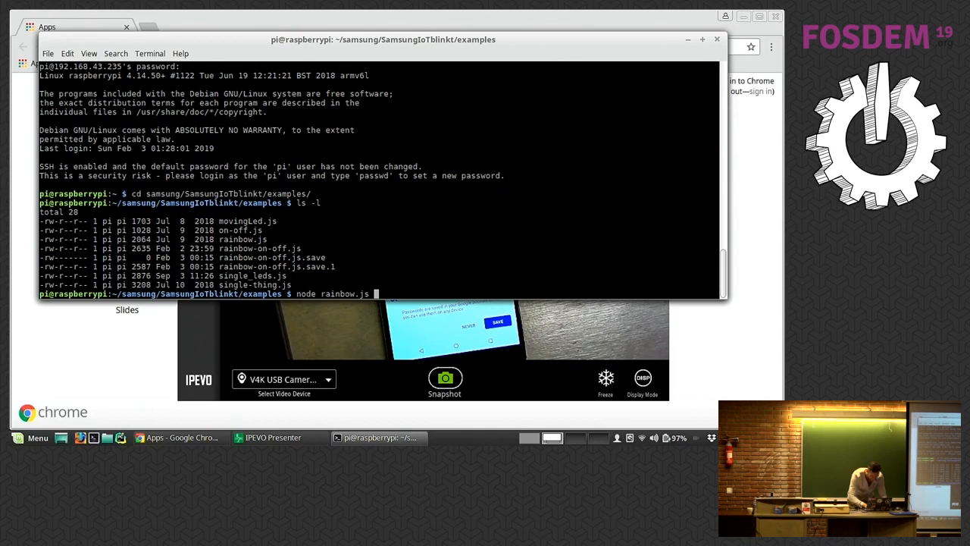
key("Return")
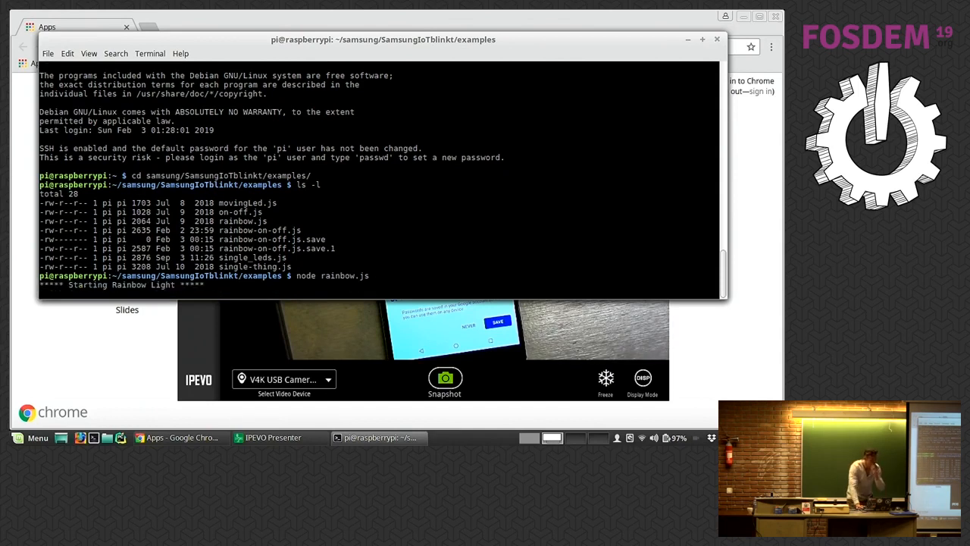